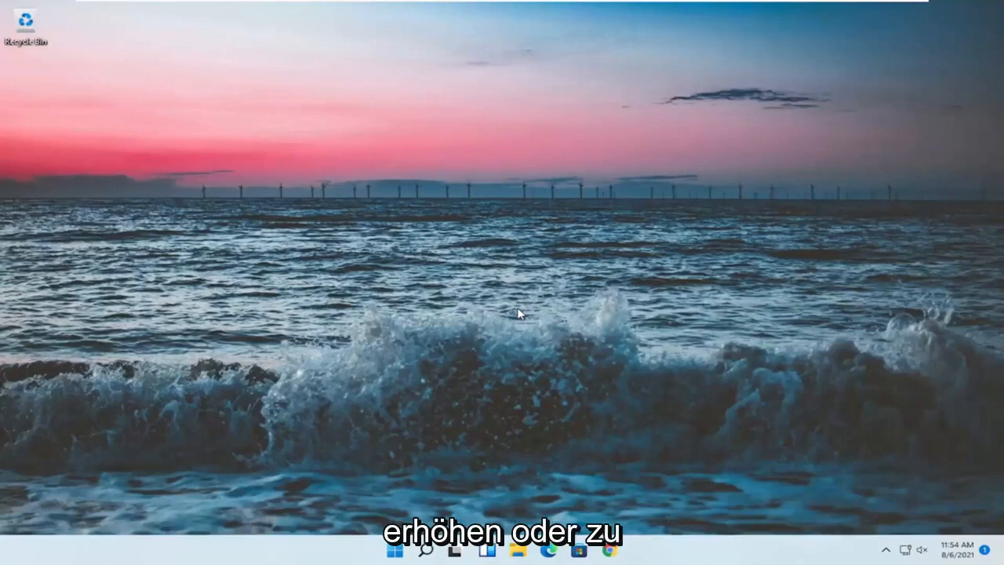
Search 'settings' from the taskbar and launch the Settings app
left_click(426, 549)
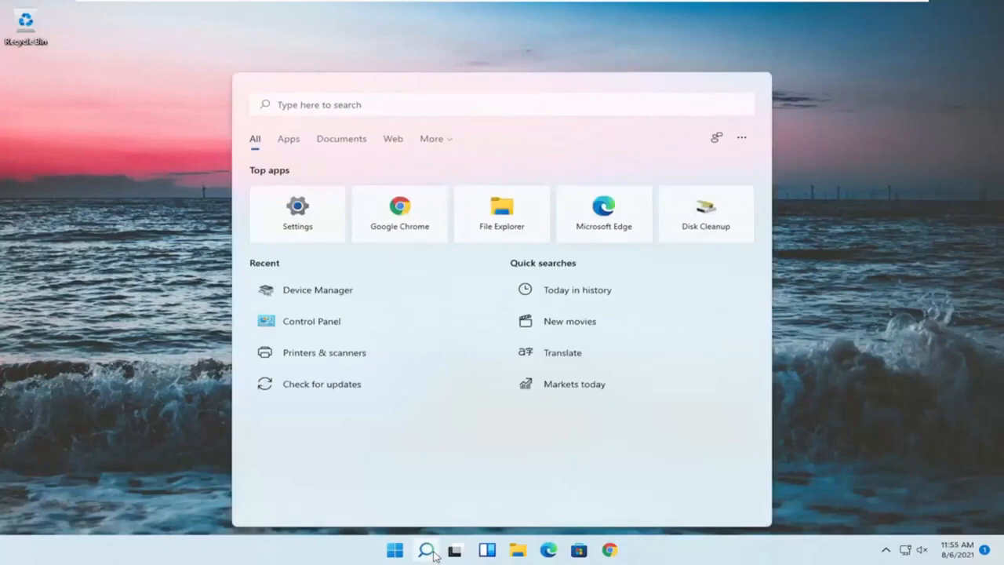
type("s")
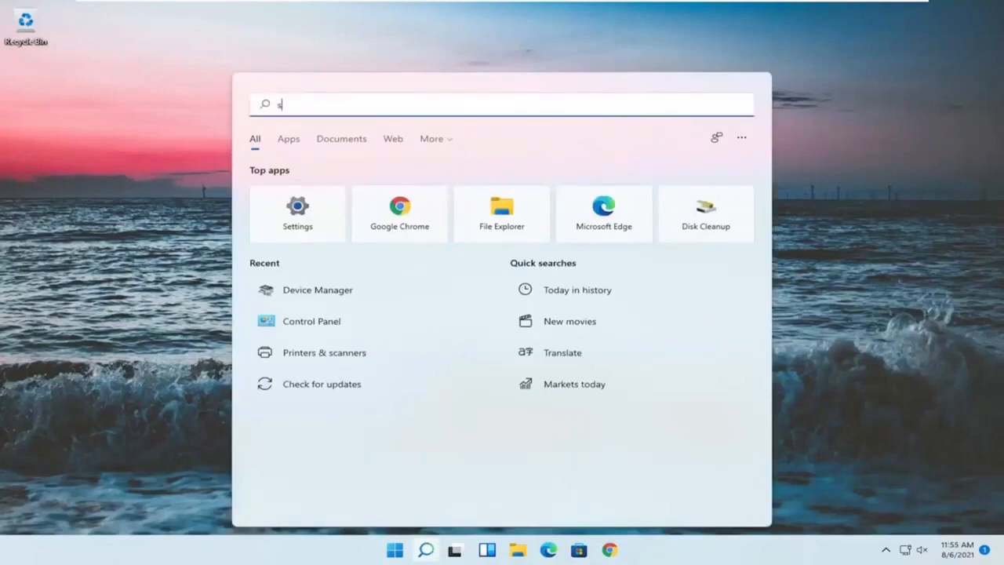
type("ettings")
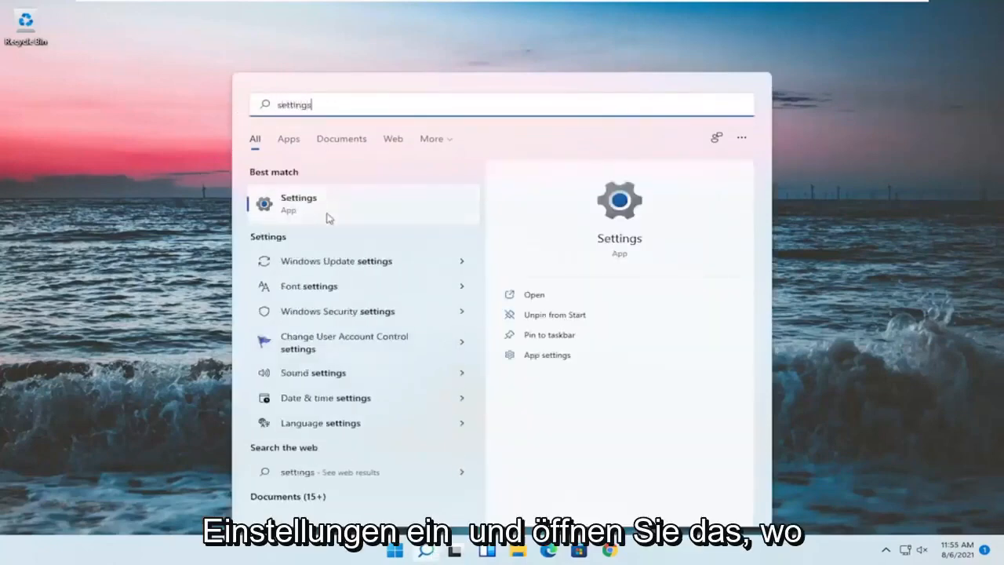
left_click(298, 202)
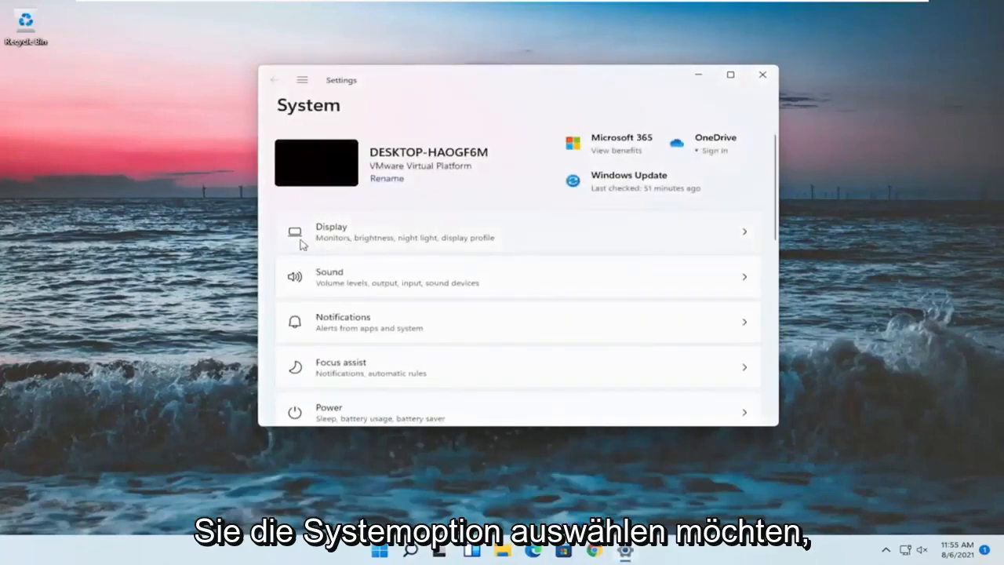
mouse_move(297, 113)
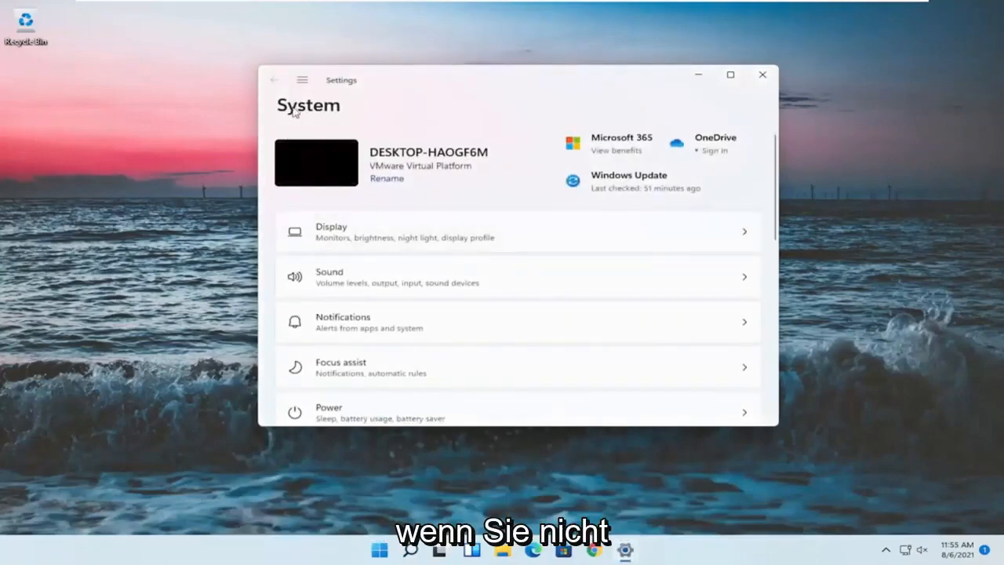
Show the Display page with Brightness & color options
left_click(301, 78)
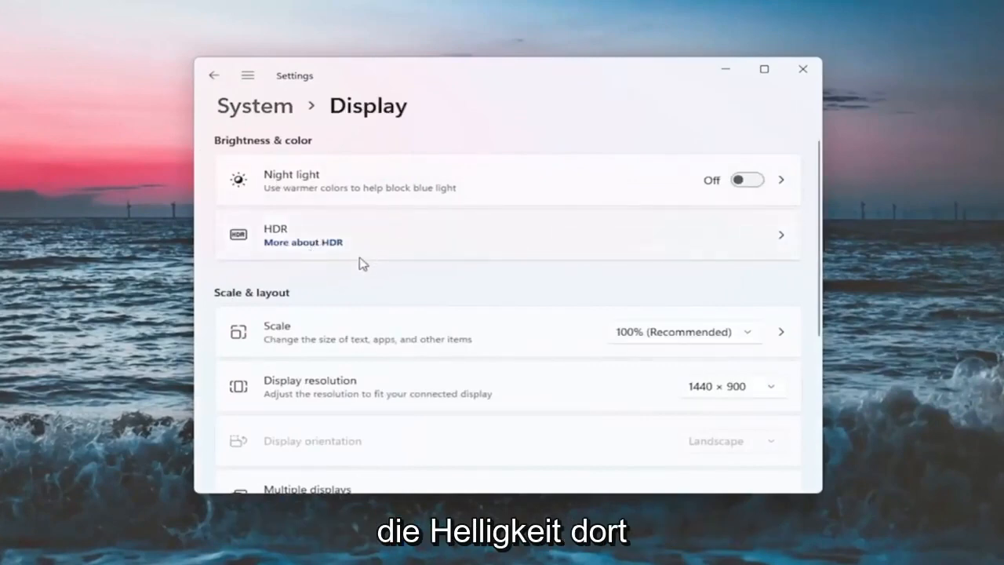
mouse_move(328, 221)
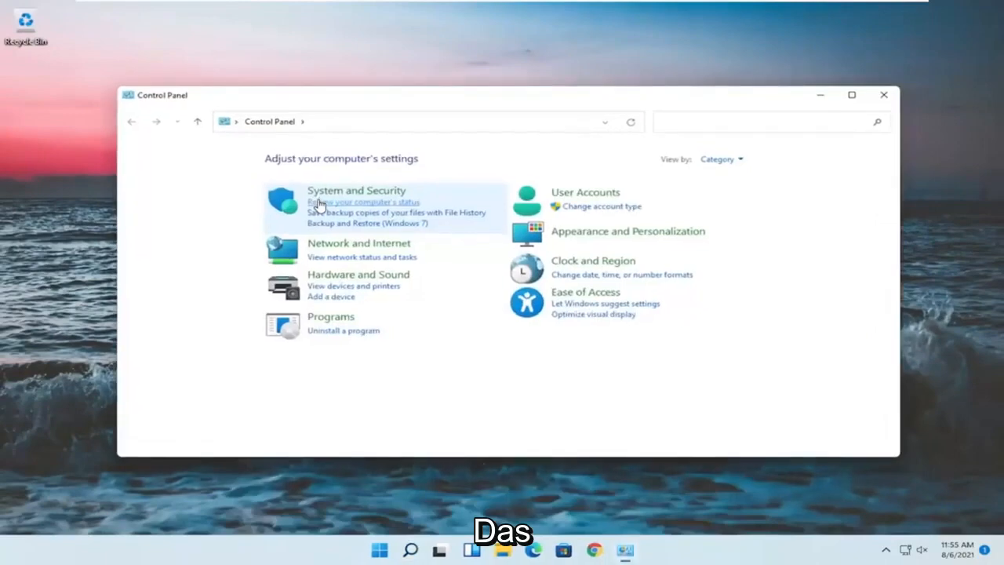
Switch the Control Panel view to Large icons
left_click(719, 158)
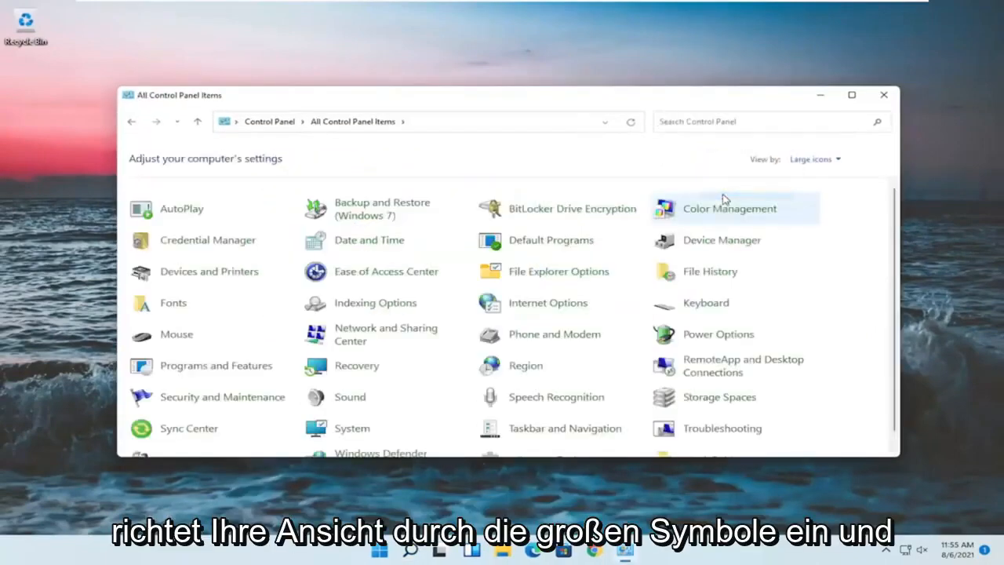
mouse_move(718, 334)
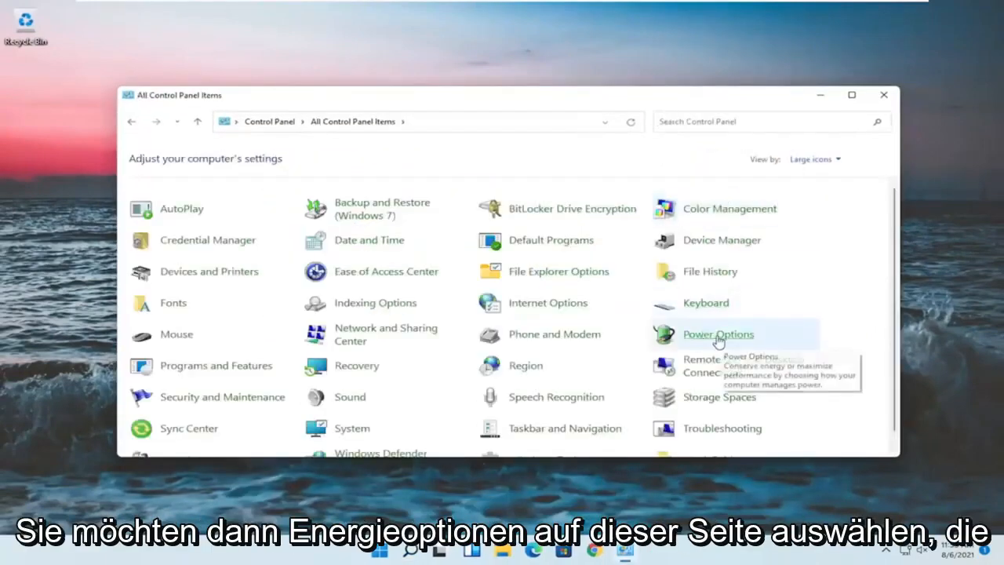
Show the Power Options page listing Balanced and Power saver plans
left_click(718, 334)
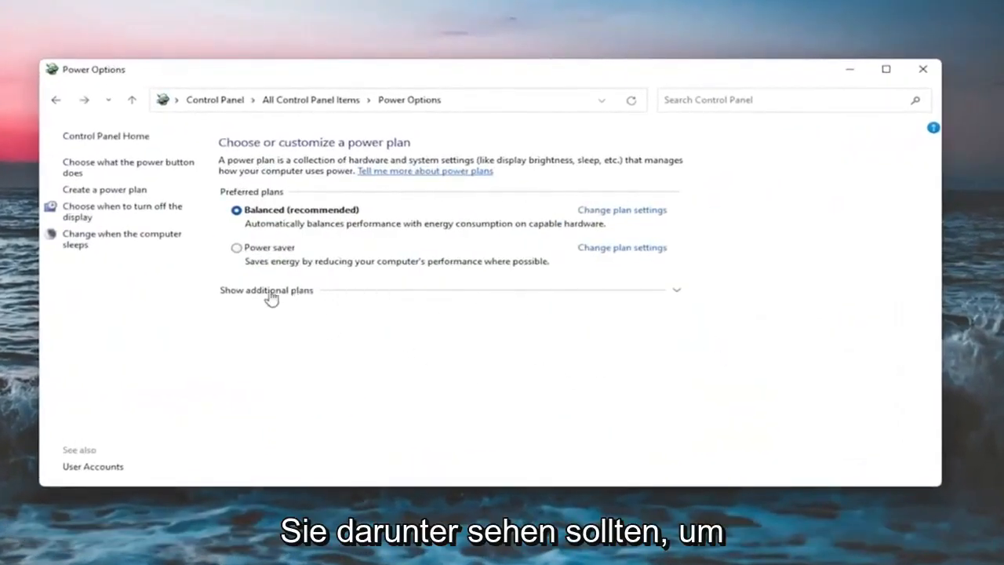
left_click(266, 290)
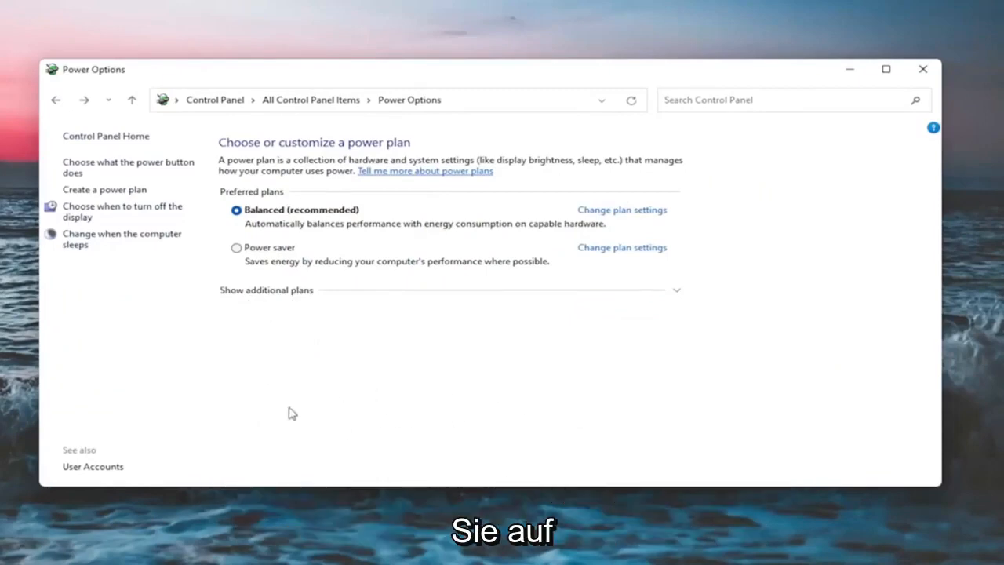
mouse_move(539, 391)
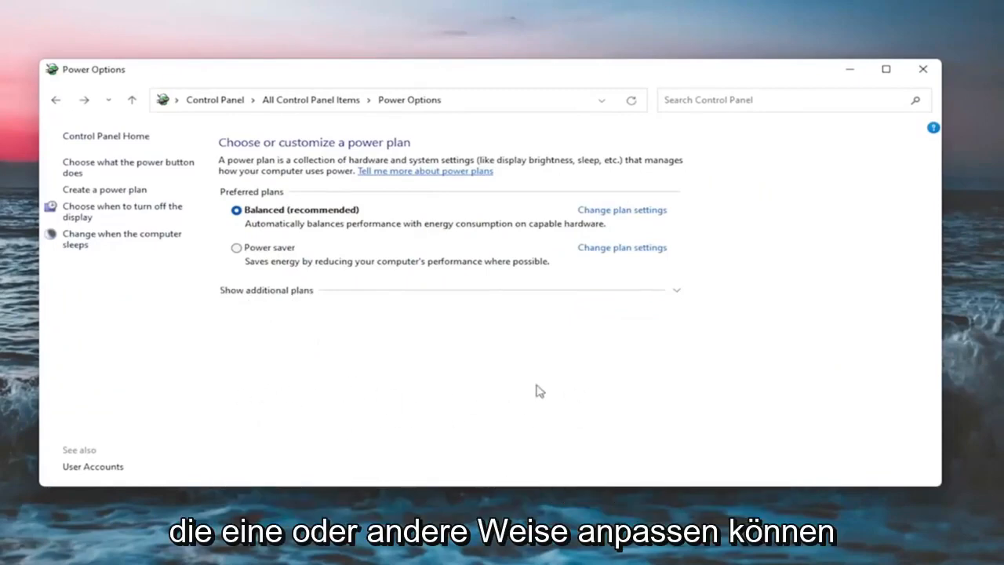
mouse_move(342, 420)
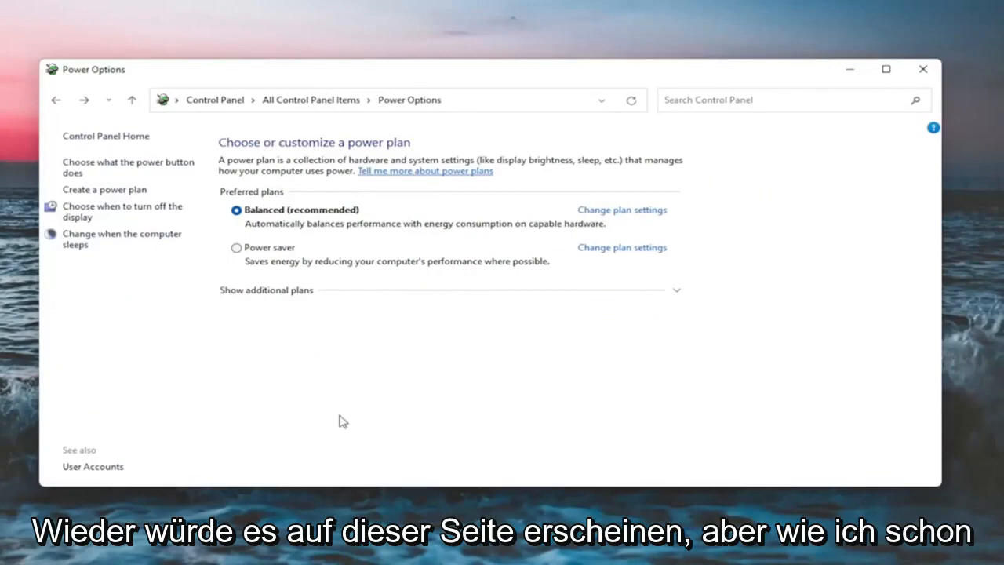
mouse_move(599, 212)
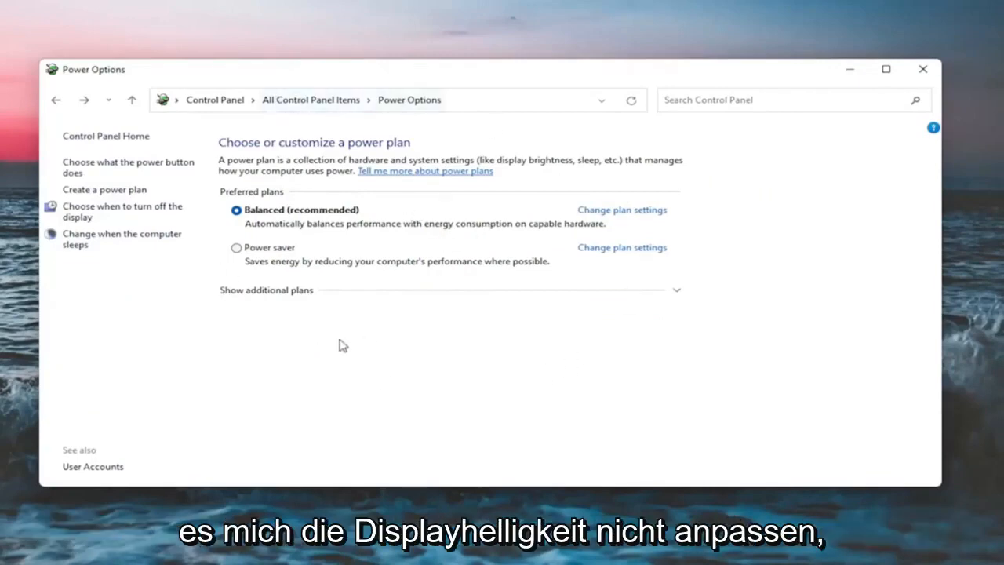
mouse_move(349, 340)
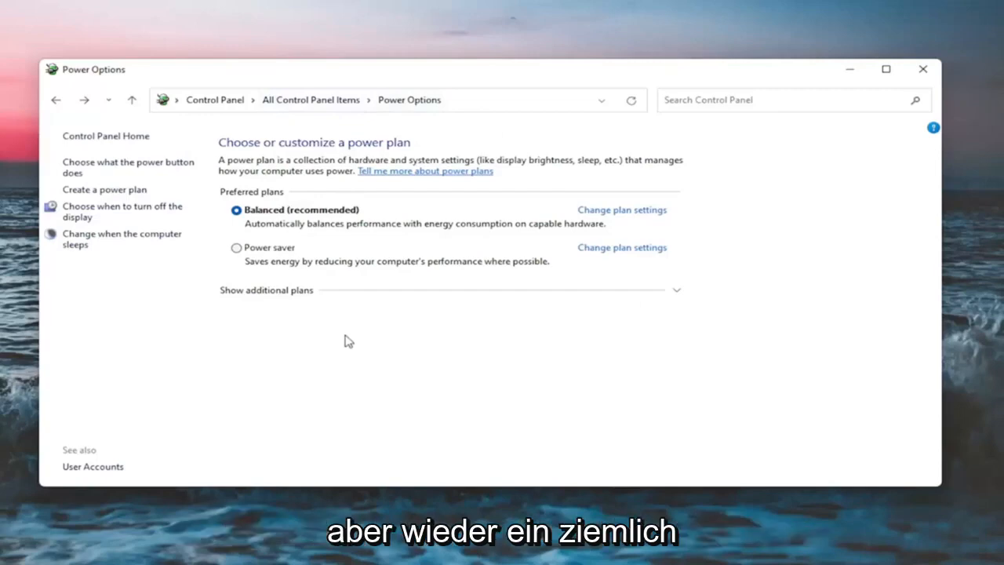